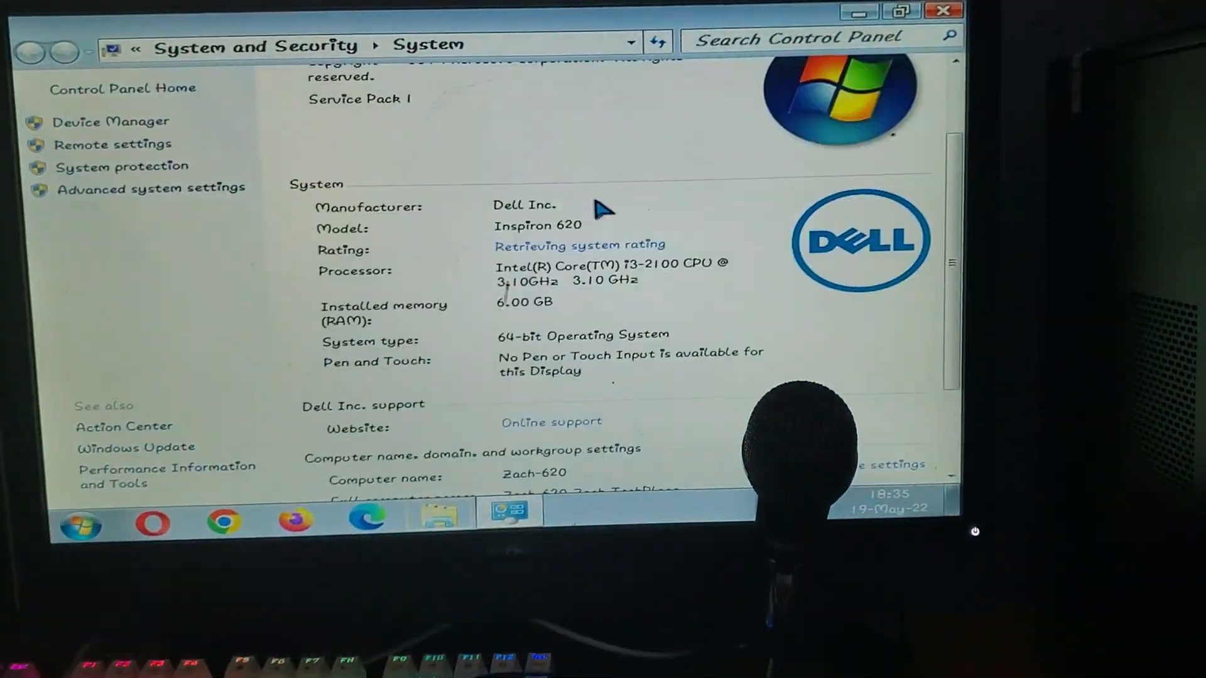
Bring up the Start menu while the restart-required prompt stays pending
scroll(down, 3)
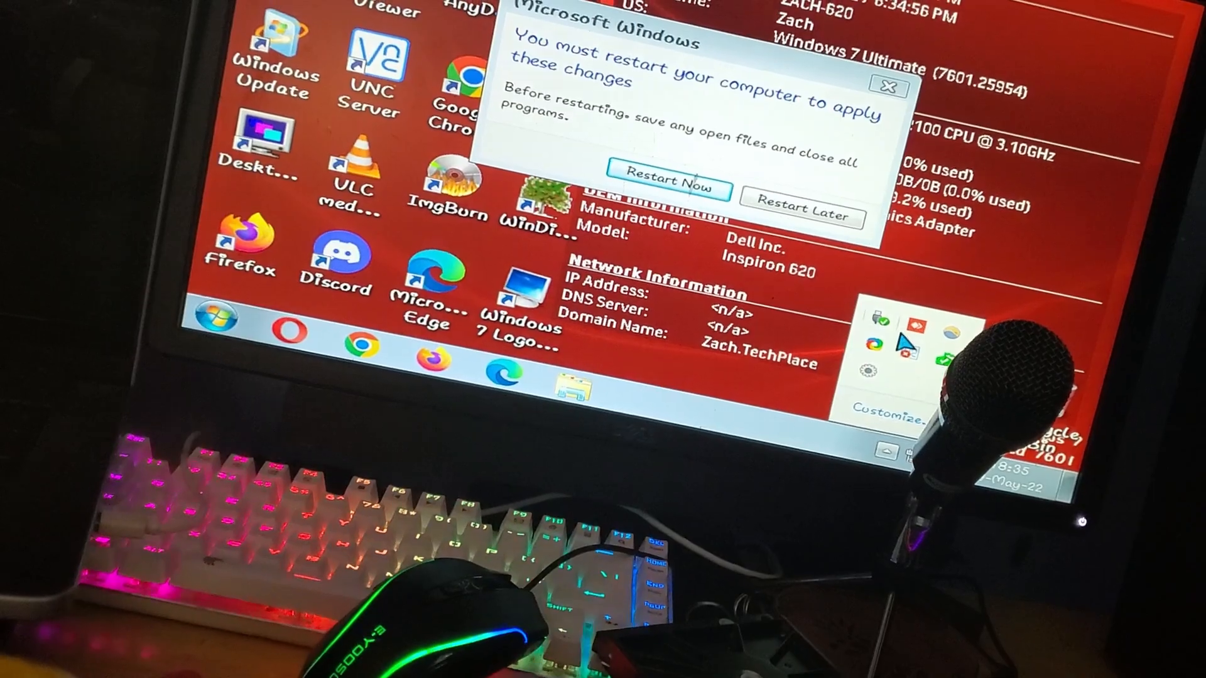
click(202, 330)
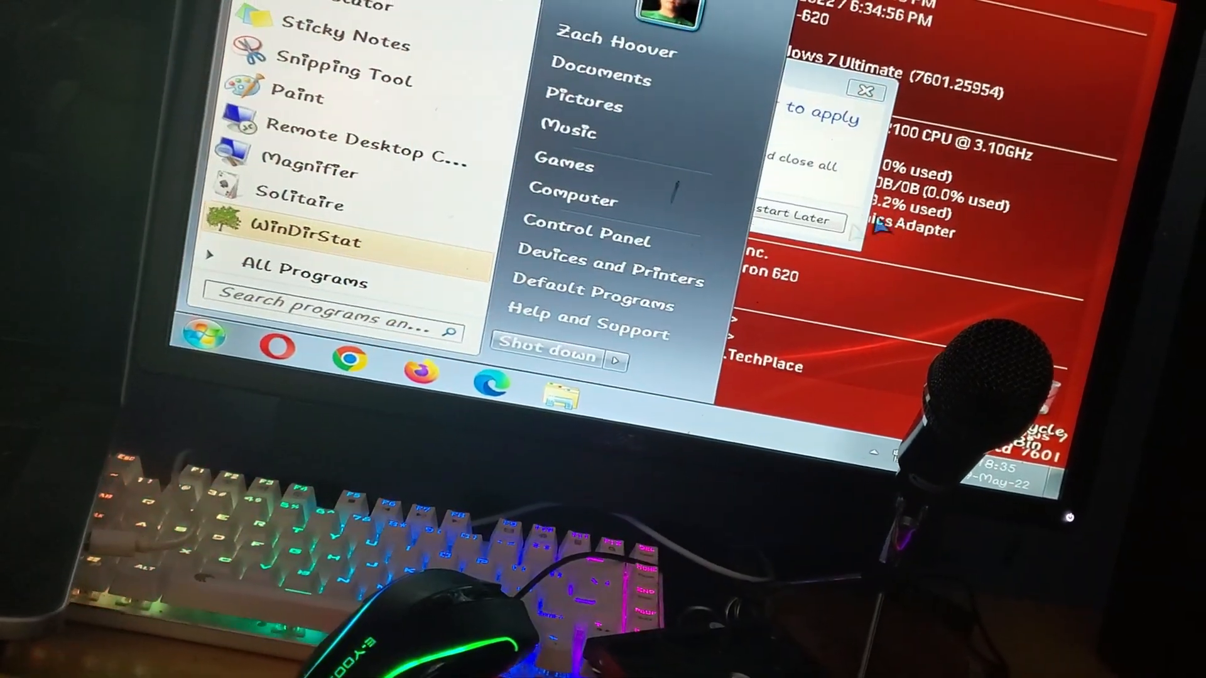